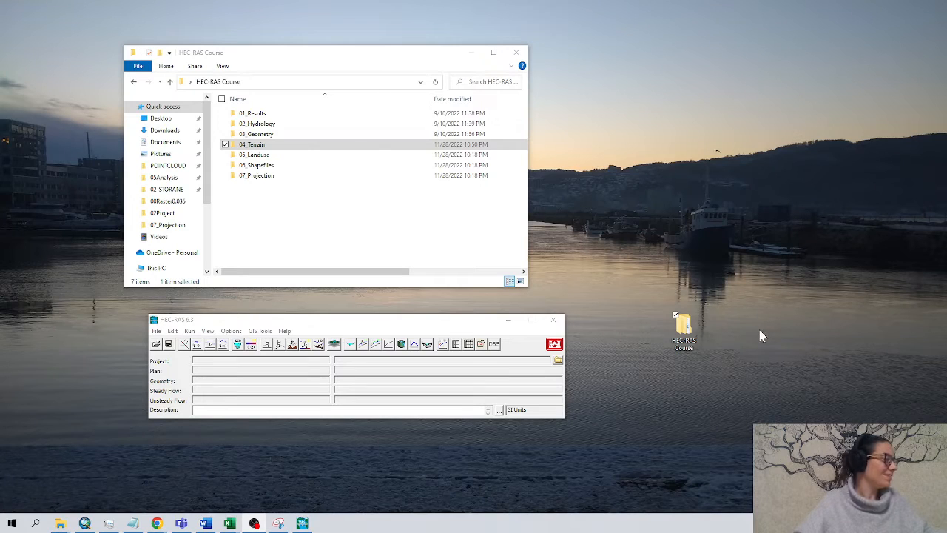
mouse_move(163, 325)
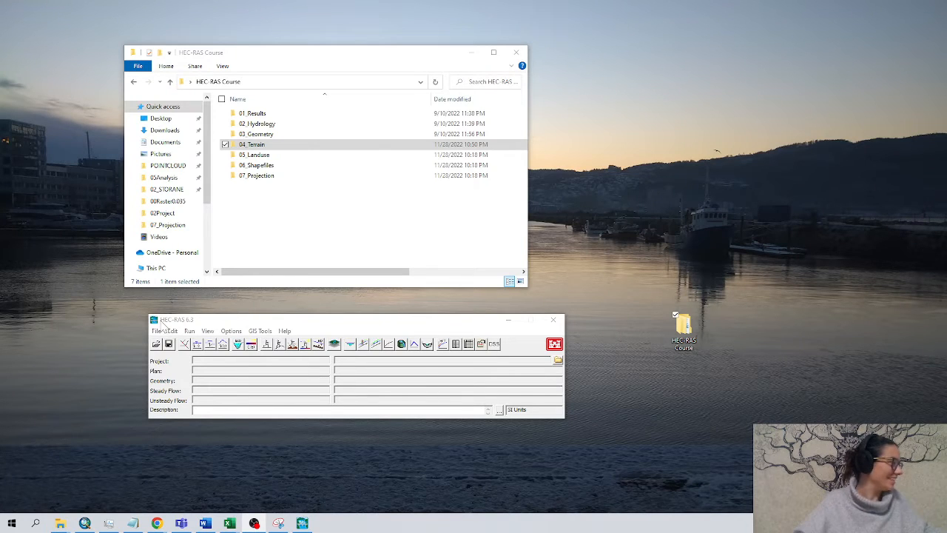
Step: Save the project as HEC-RAS Course (HEC-RASCourse.prj) in Desktop\HEC-RAS Course
click(157, 332)
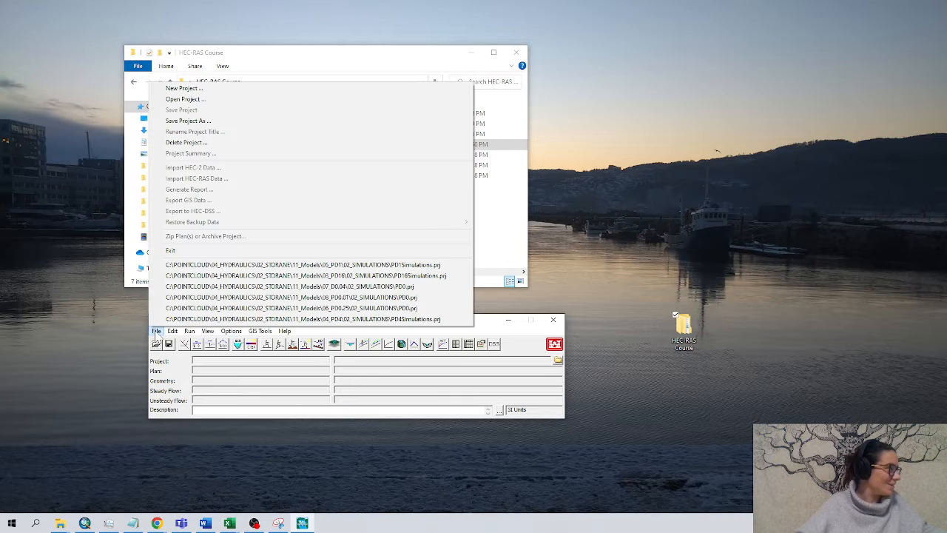
click(188, 120)
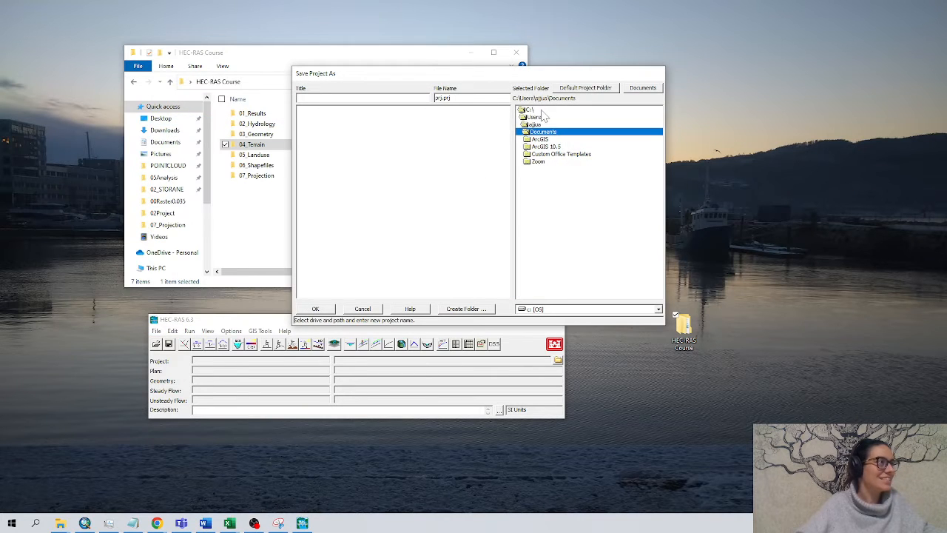
click(530, 109)
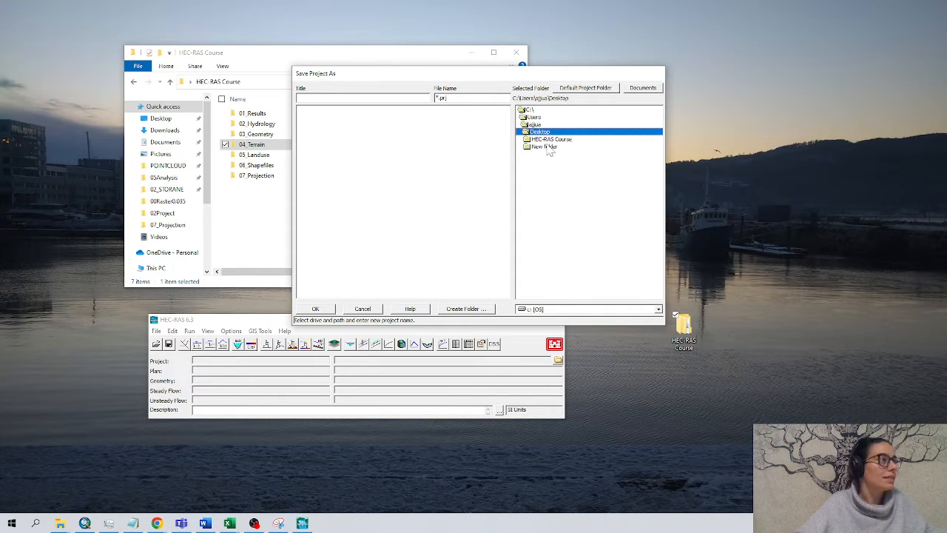
double_click(551, 139)
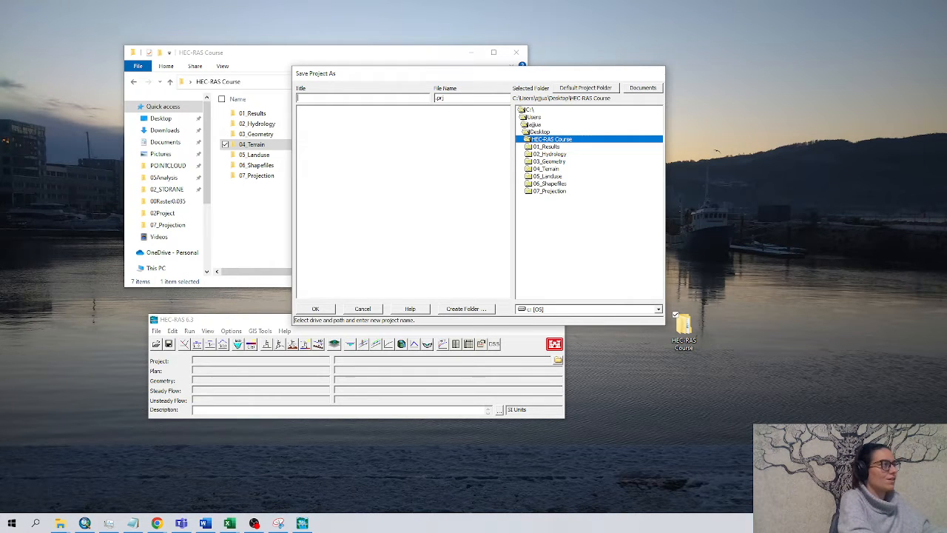
text(HEC-RAS)
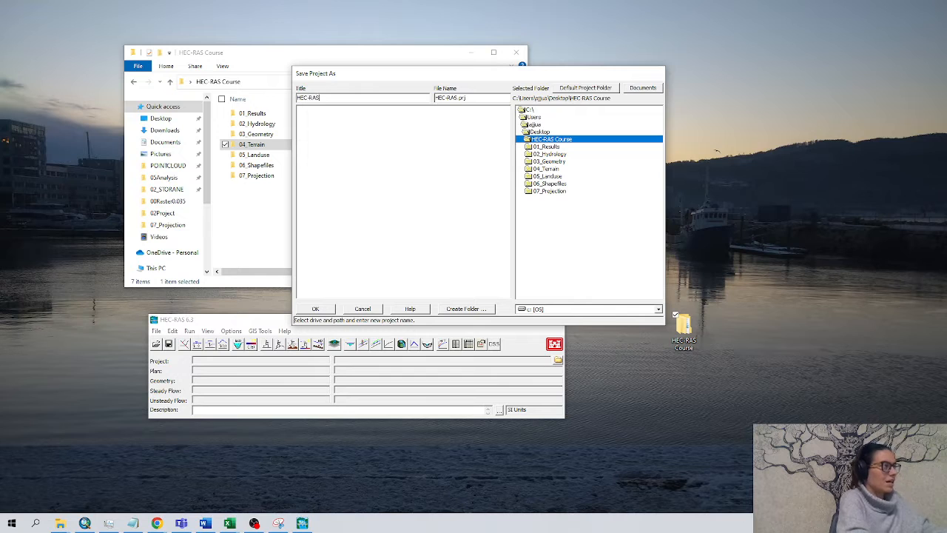
text(Course)
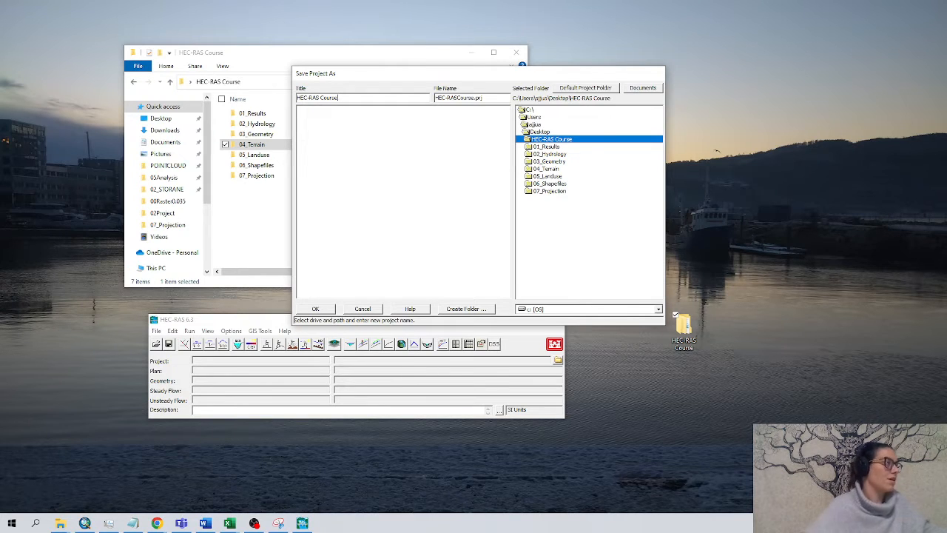
click(315, 310)
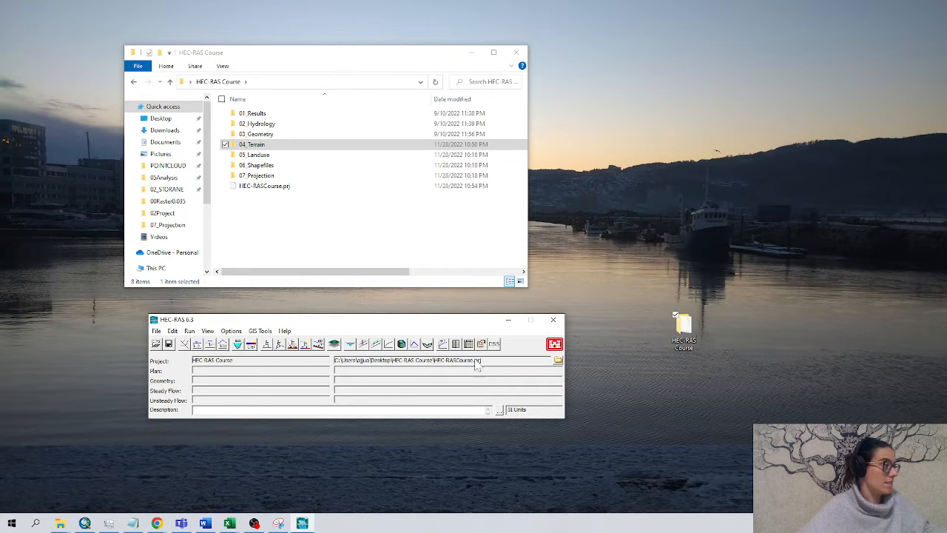
mouse_move(304, 360)
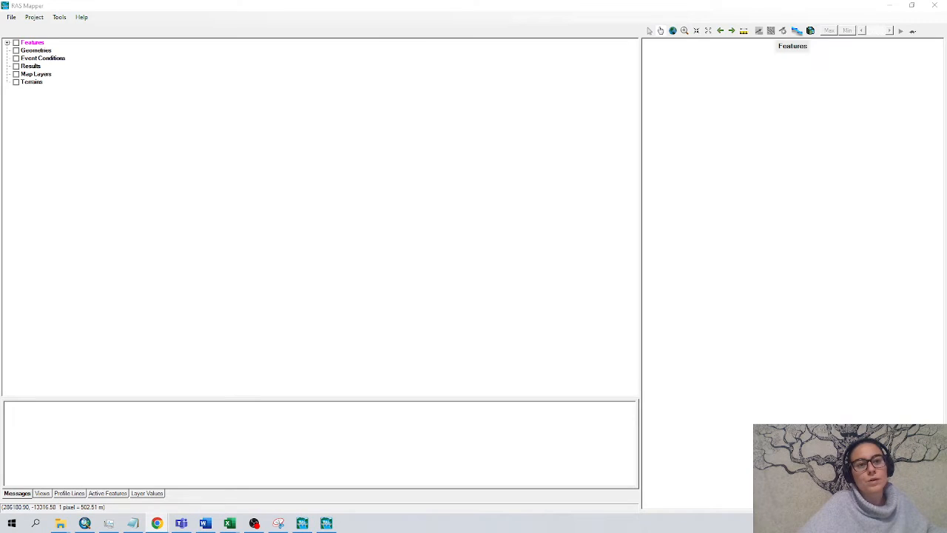
Step: From the maximized 'utm 32' search, reach the spatialreference.org page for UTM zone 32N
click(157, 524)
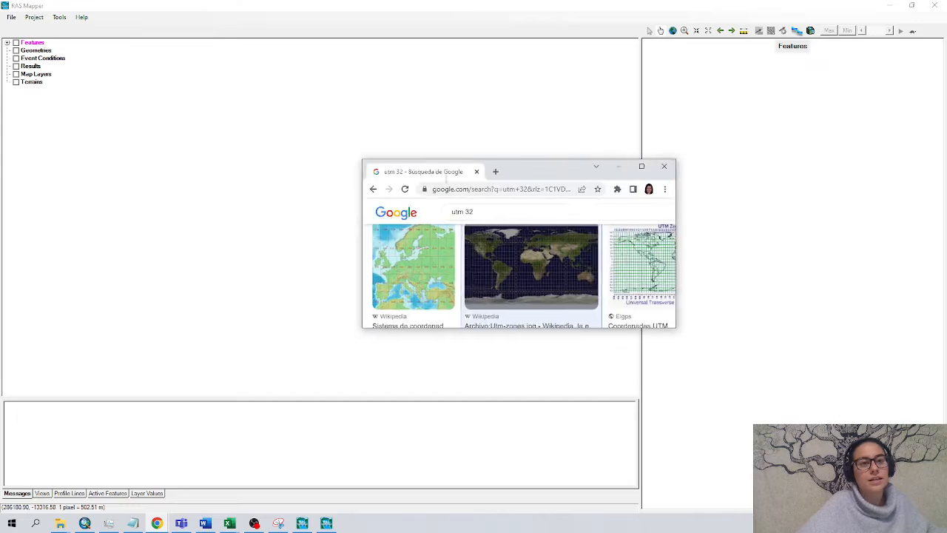
click(619, 166)
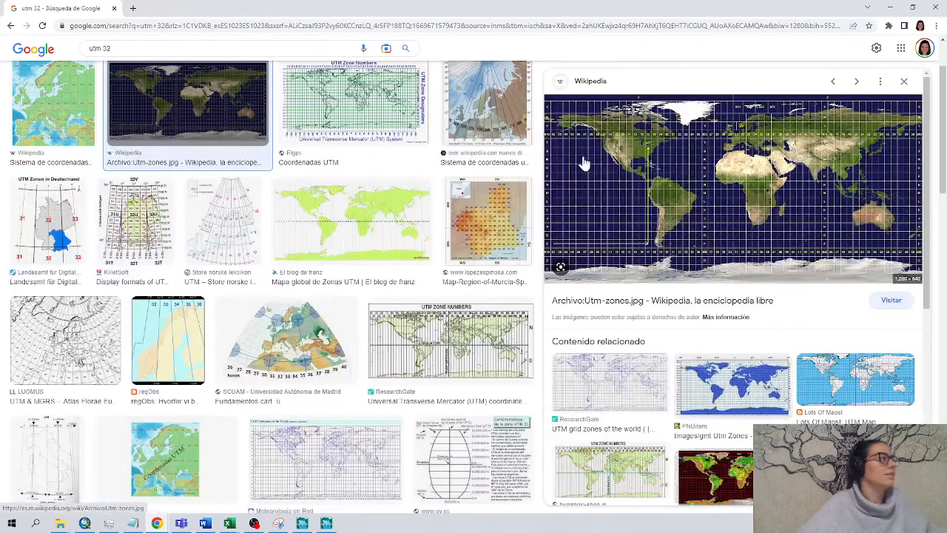
mouse_move(667, 151)
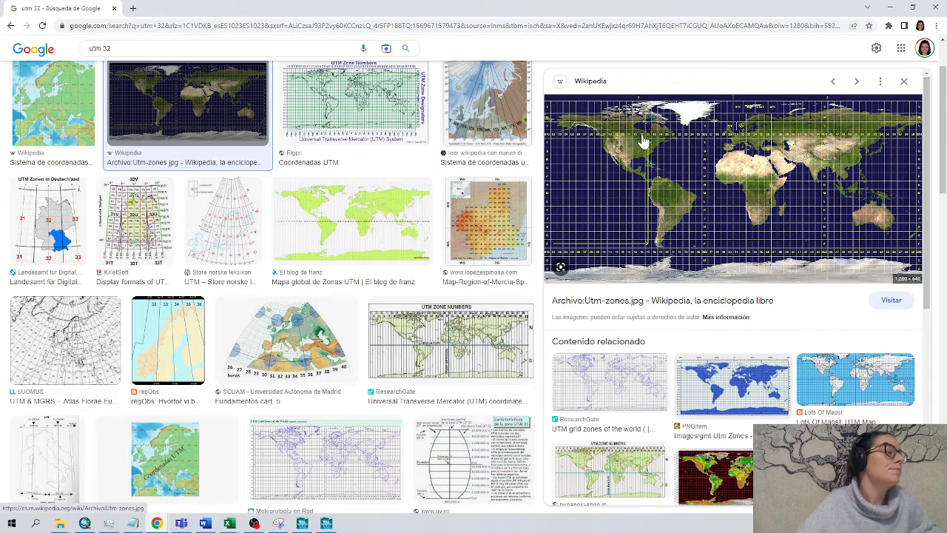
mouse_move(678, 146)
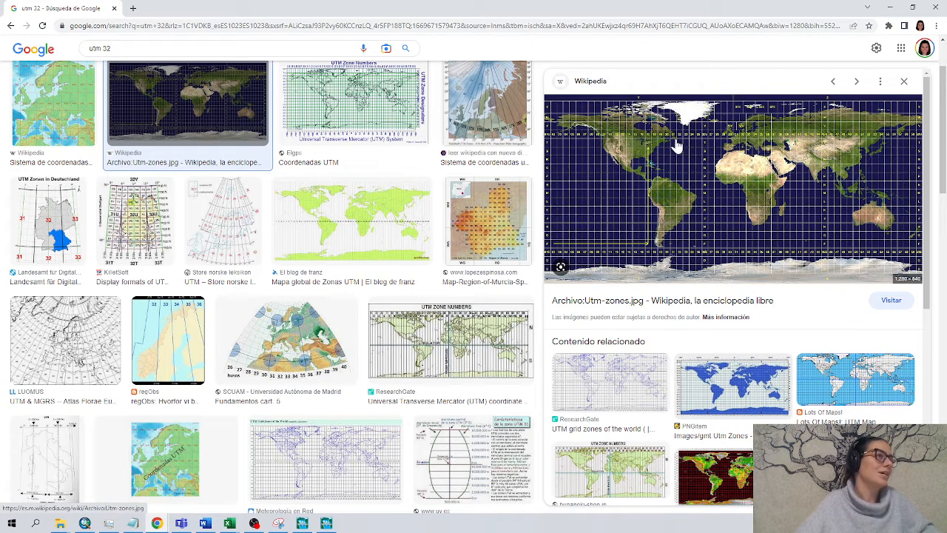
mouse_move(747, 135)
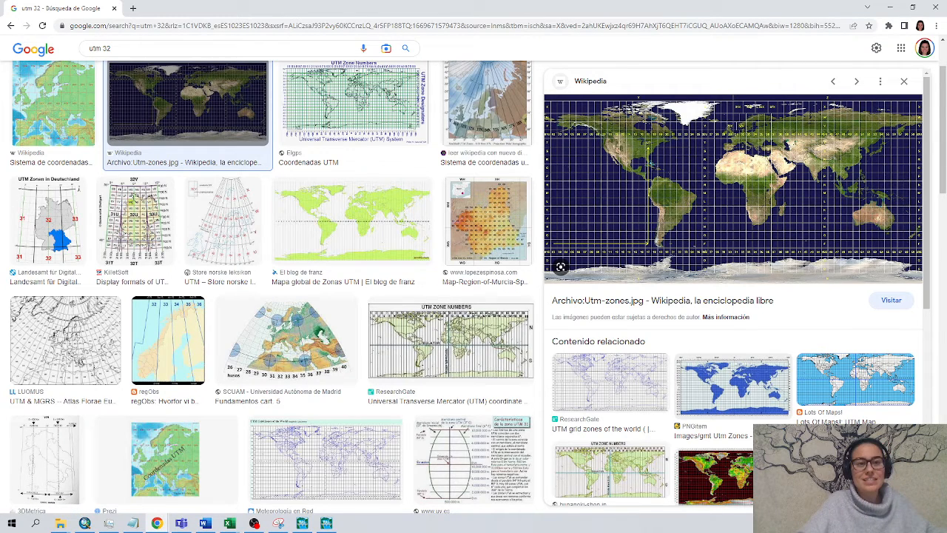
click(178, 9)
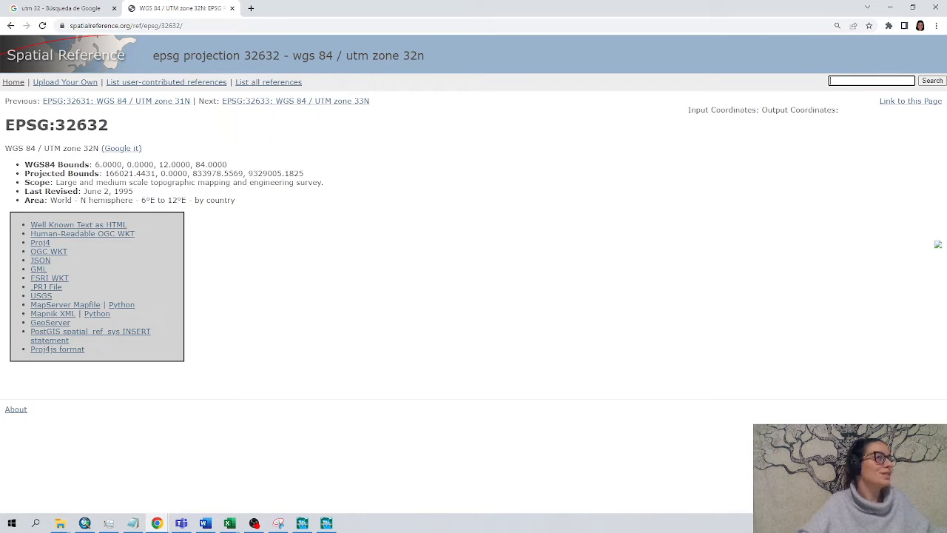
Step: Search '32n', download the EPSG:32632 WGS 84 / UTM zone 32N .prj file, and return to RAS Mapper
text(32n)
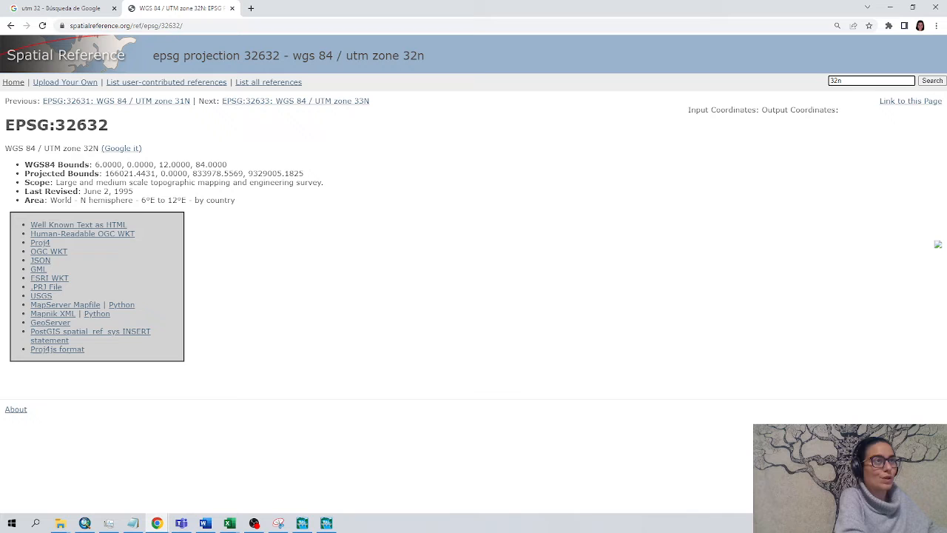
click(933, 80)
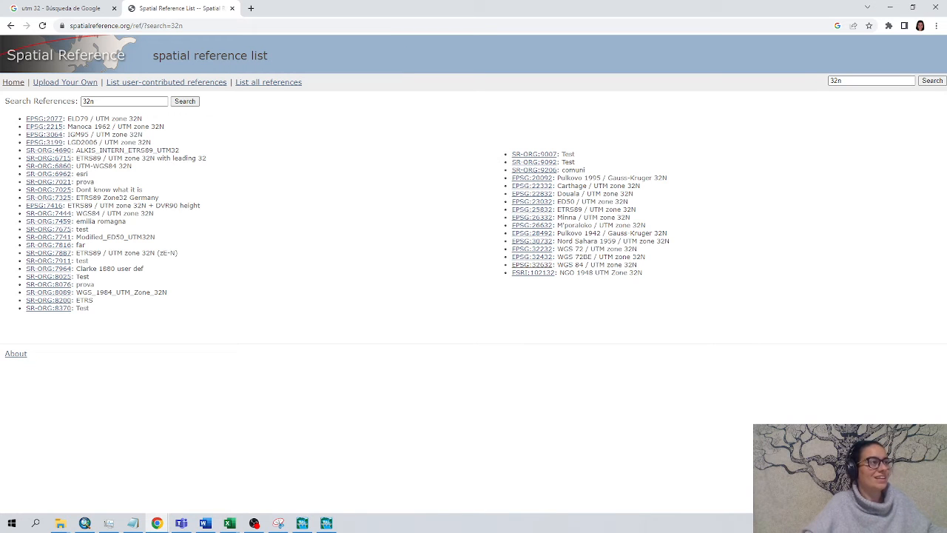
mouse_move(539, 272)
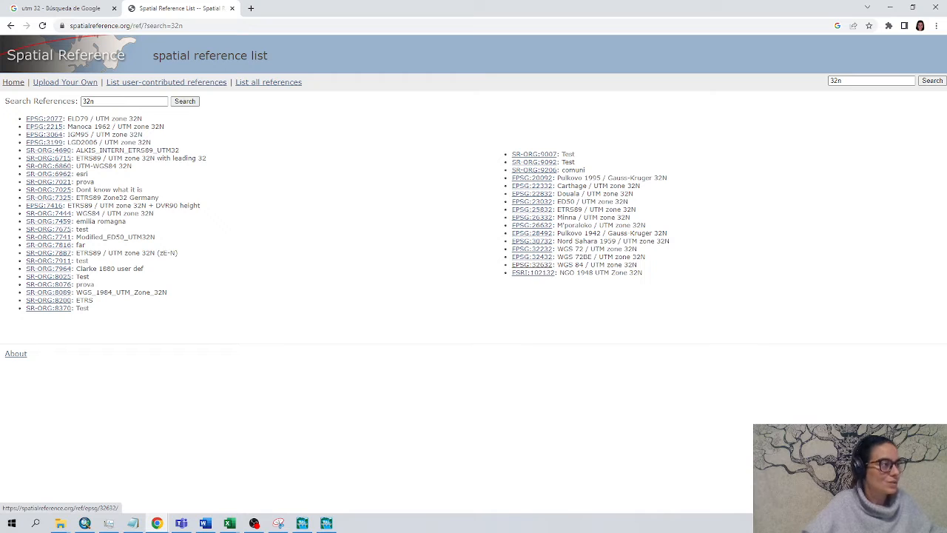
click(532, 264)
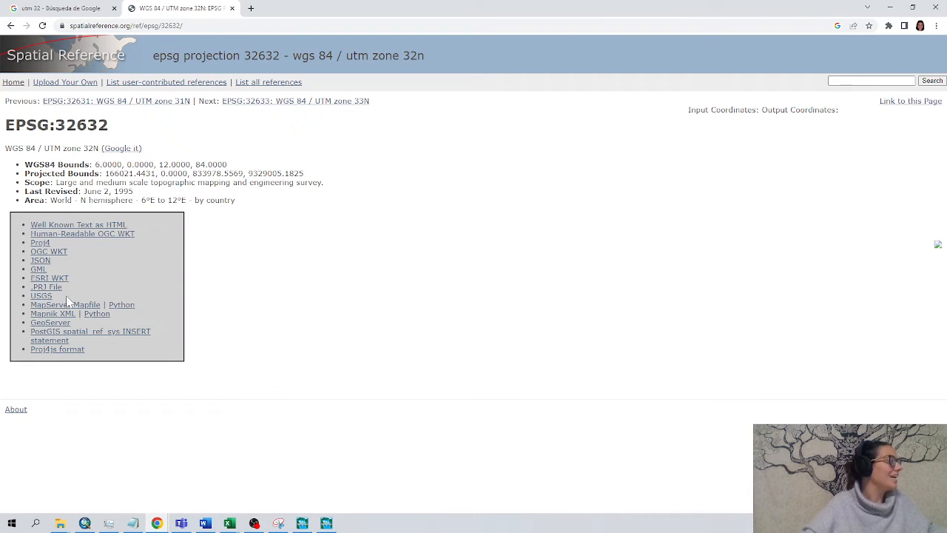
click(45, 287)
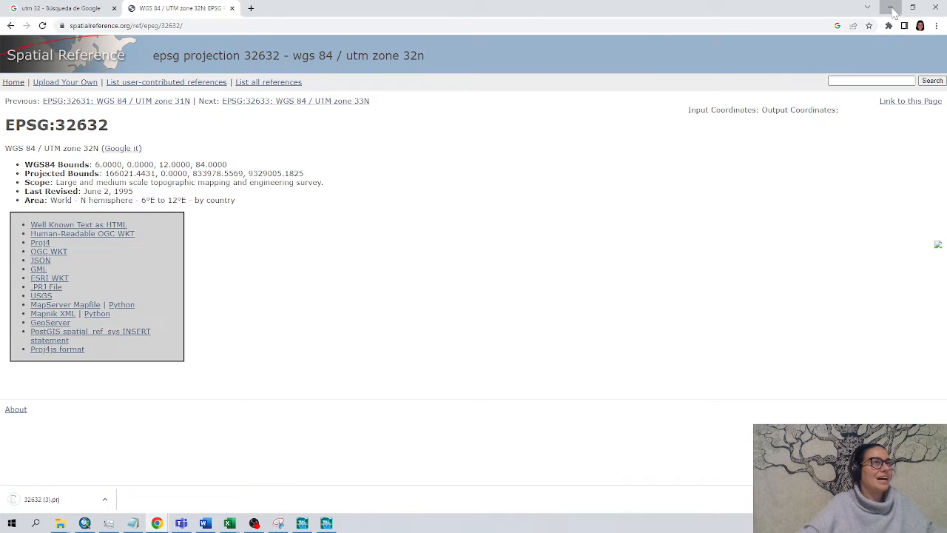
click(894, 9)
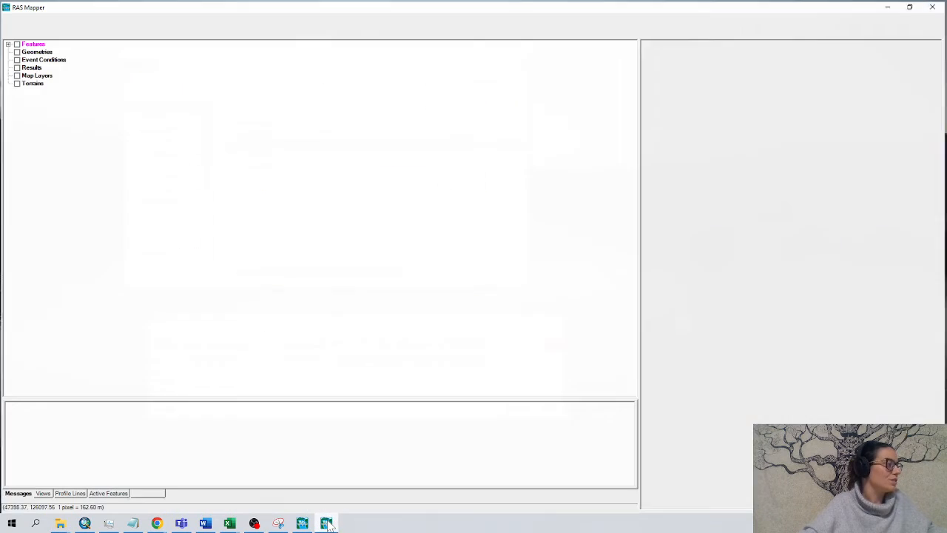
Step: Set the project projection to the UTM zone 32N .prj file from the 07_Projection folder
click(325, 524)
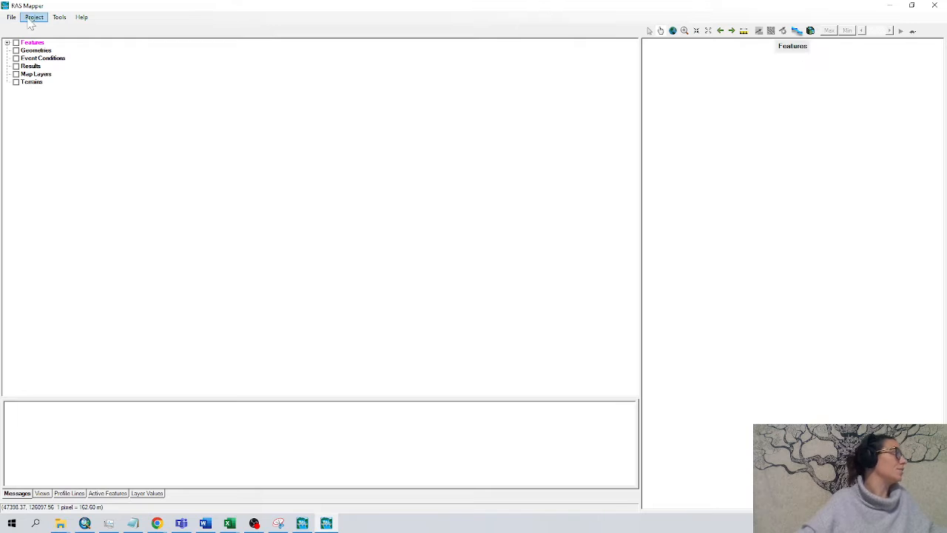
click(34, 18)
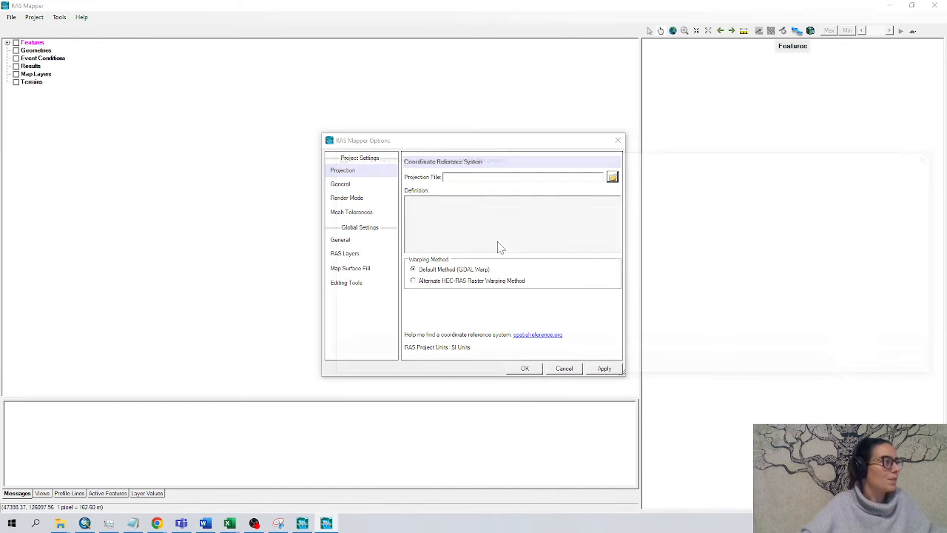
click(613, 176)
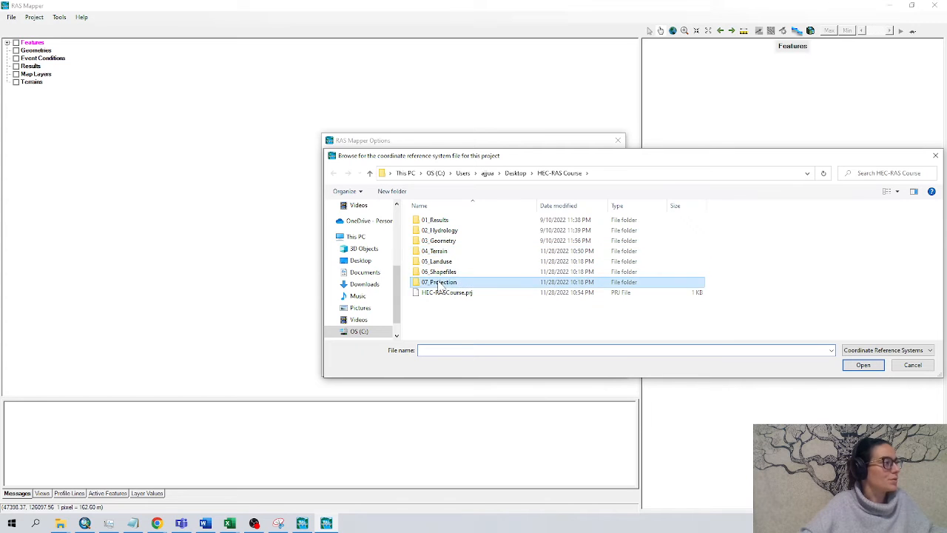
double_click(440, 281)
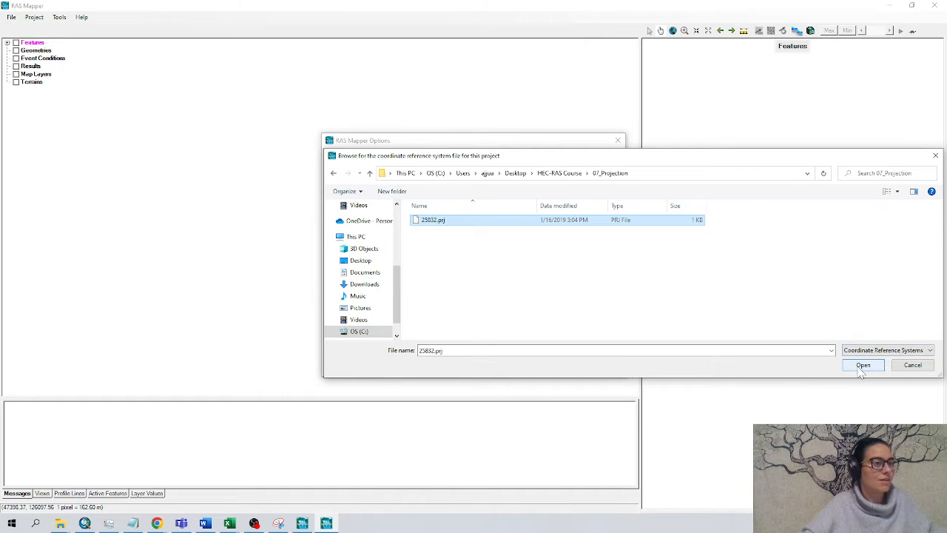
click(863, 365)
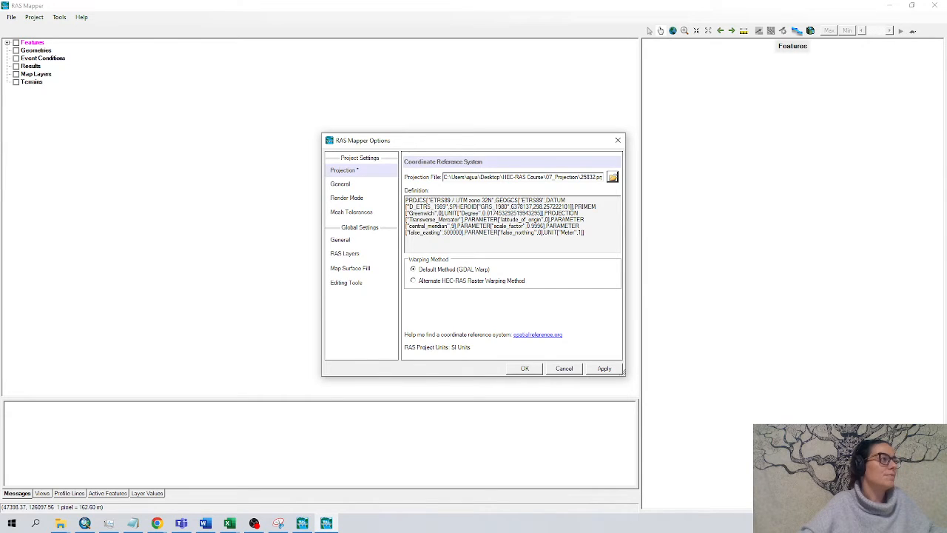
click(524, 369)
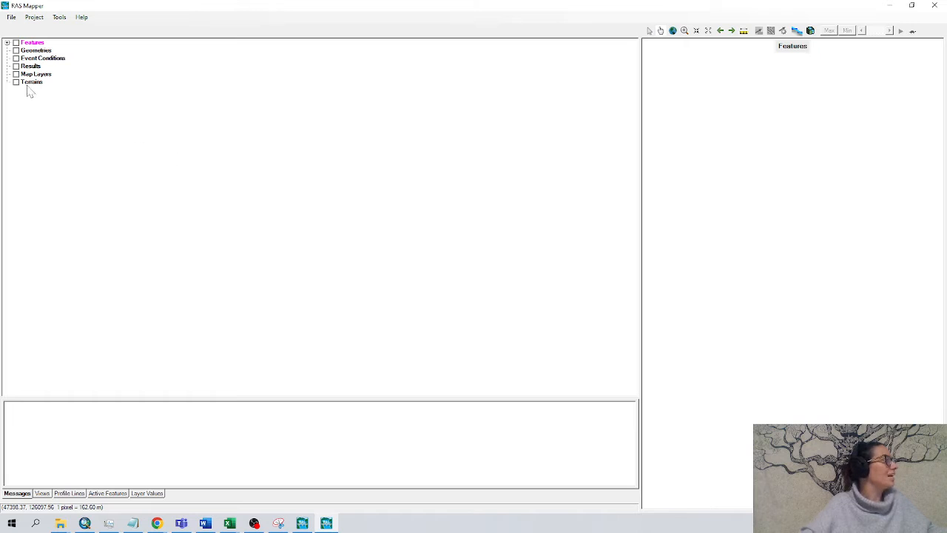
Step: Start a new RAS terrain and add the LiDAR .tif from the 04_Terrain raster subfolder
right_click(32, 82)
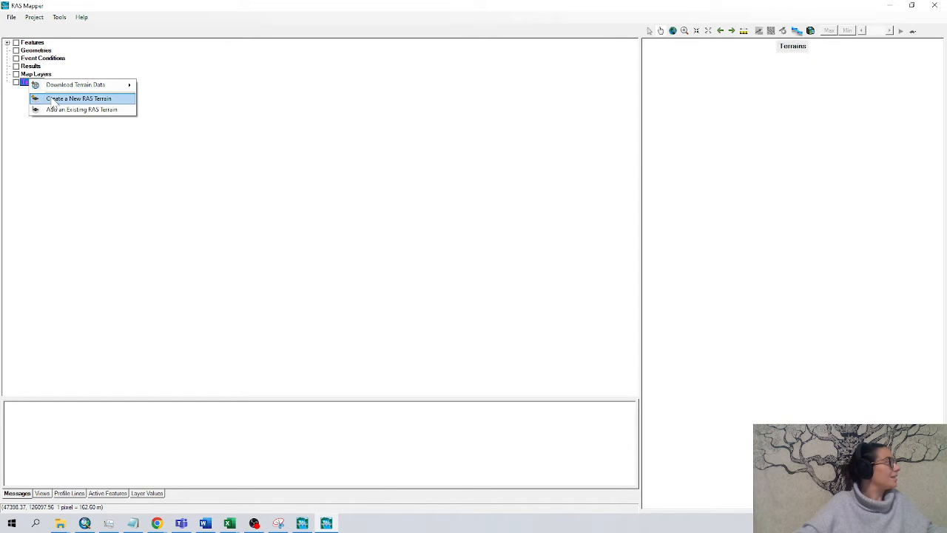
click(78, 98)
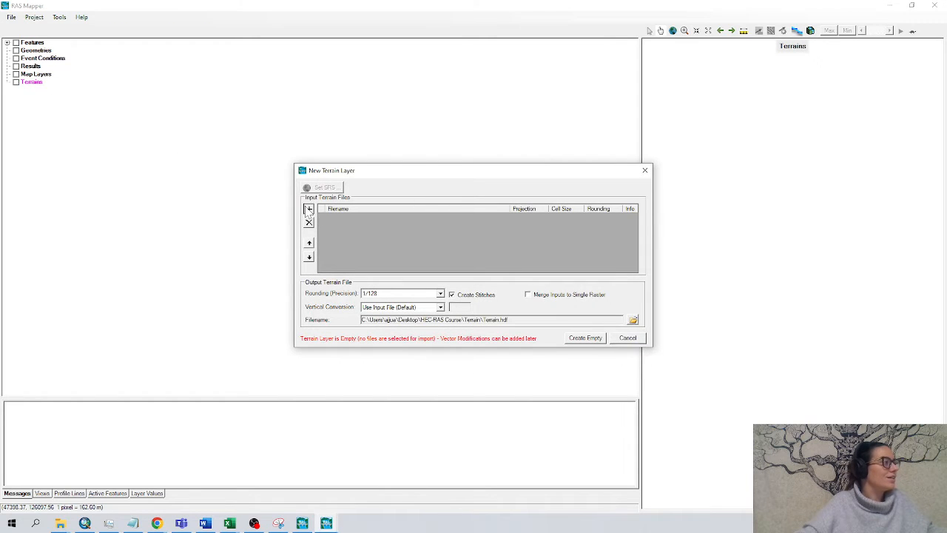
click(308, 209)
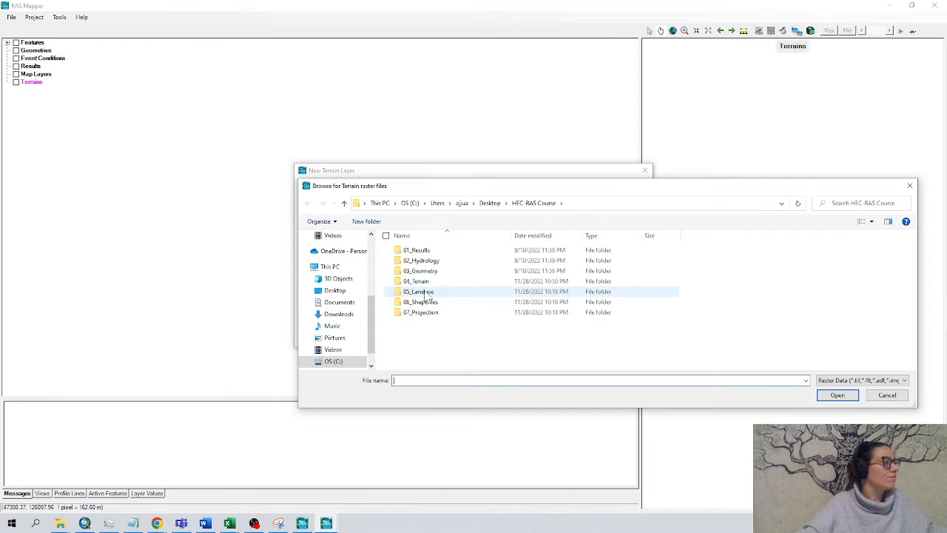
double_click(417, 281)
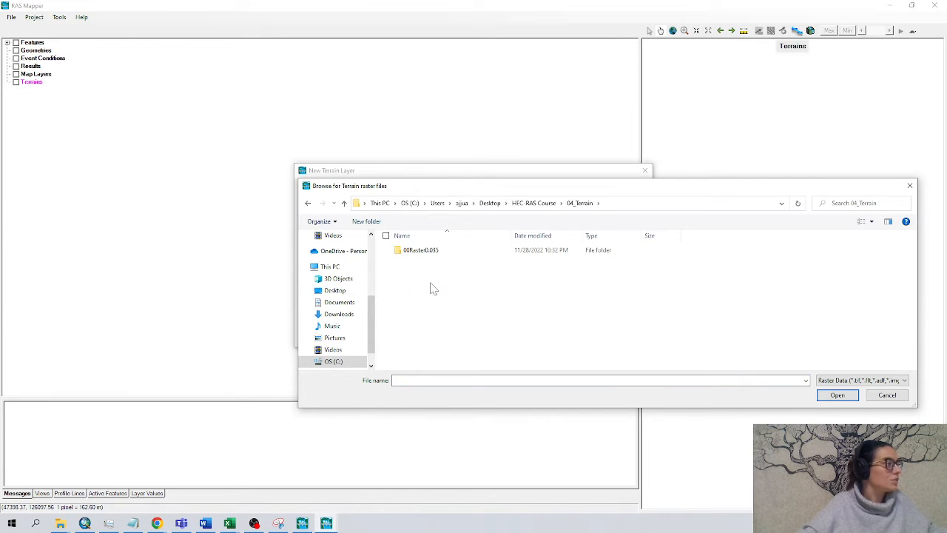
double_click(420, 249)
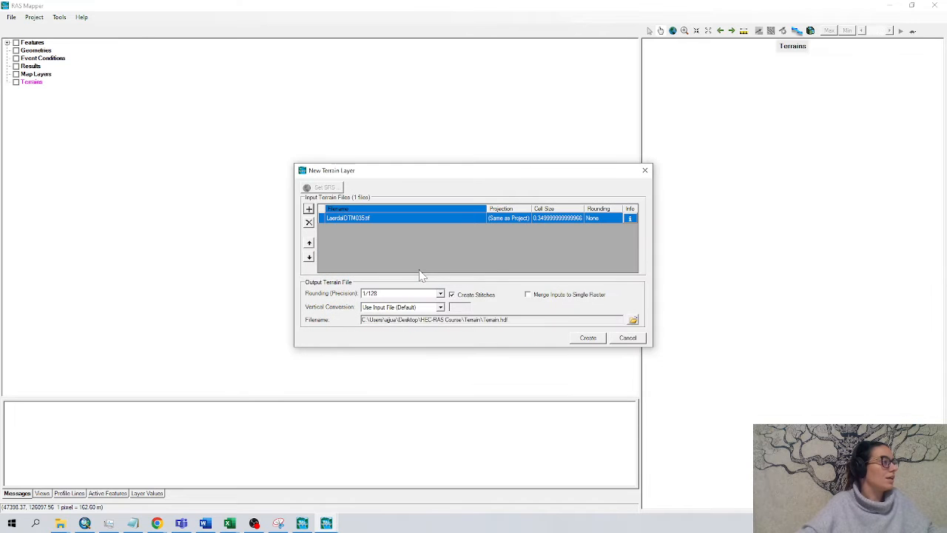
mouse_move(333, 326)
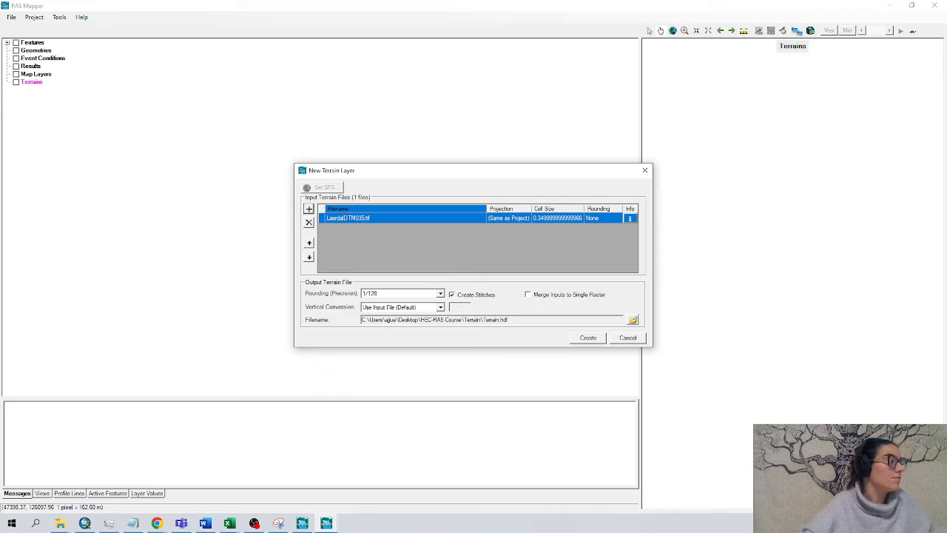
Step: Name the output terrain TerrainTest in the 04_Terrain folder
click(633, 320)
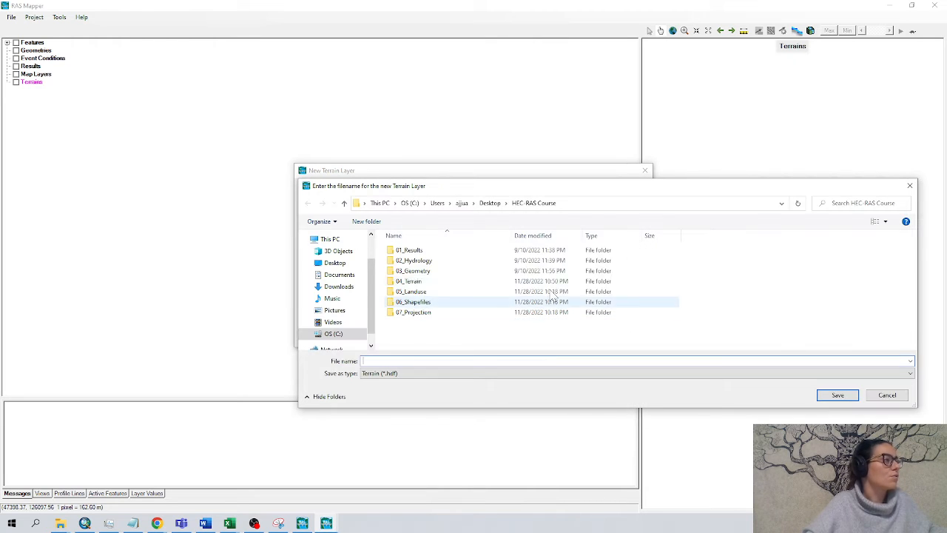
double_click(408, 281)
text(TerrainTest)
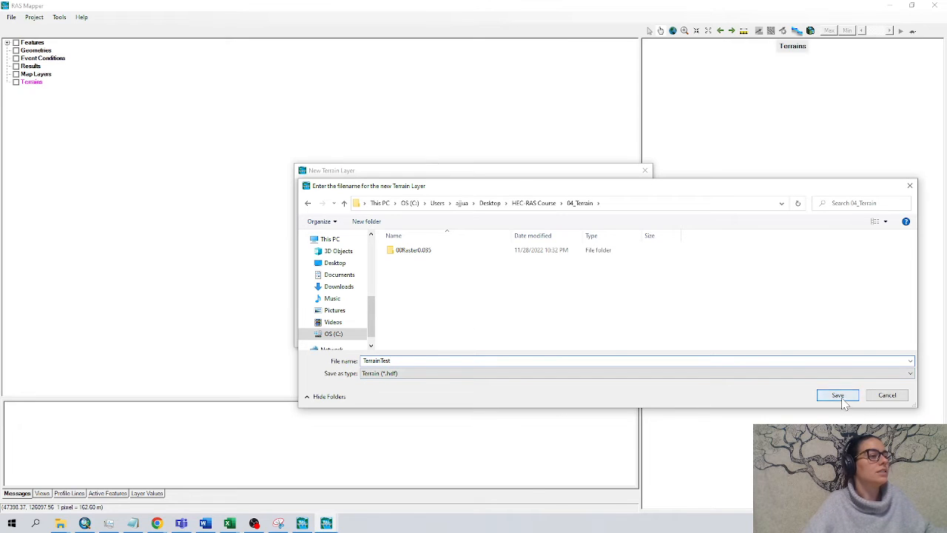
click(837, 393)
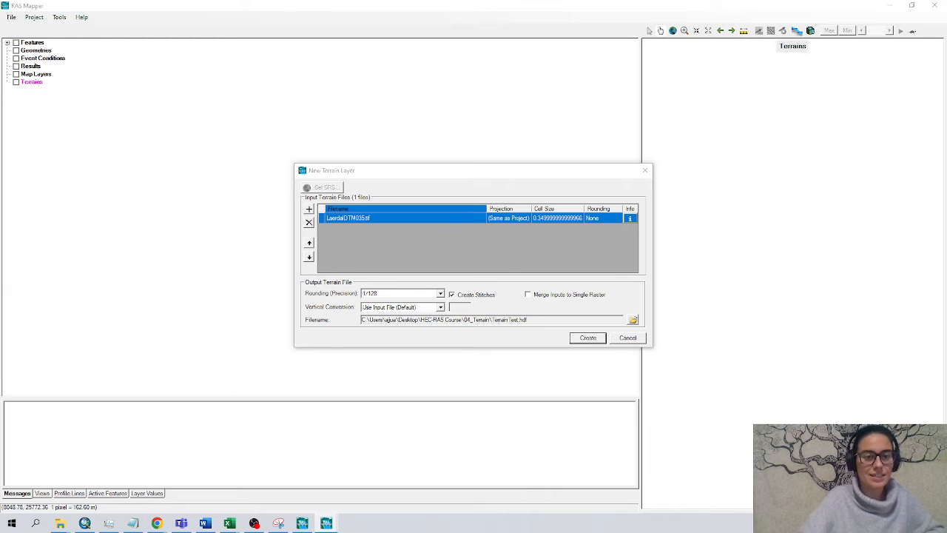
Step: Create the TerrainTest terrain layer and dismiss the completion log
click(586, 337)
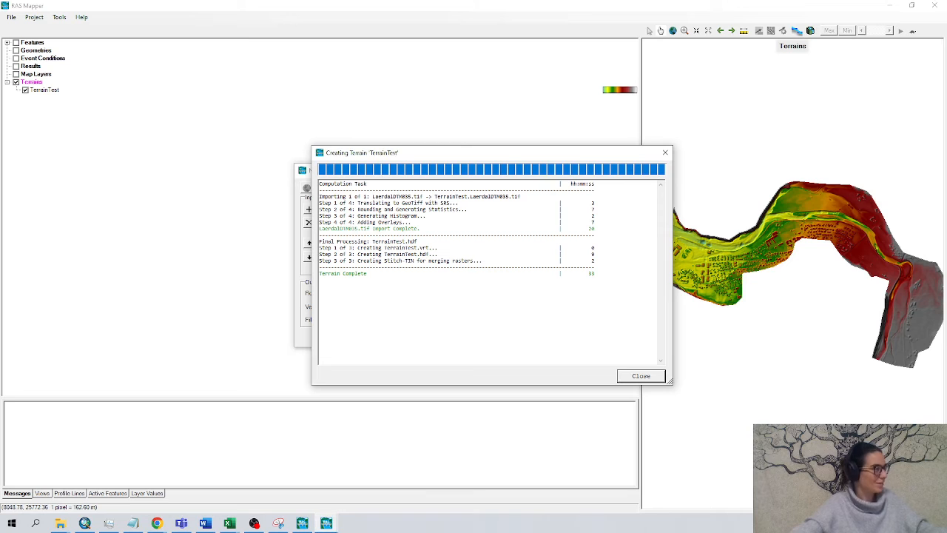
click(640, 376)
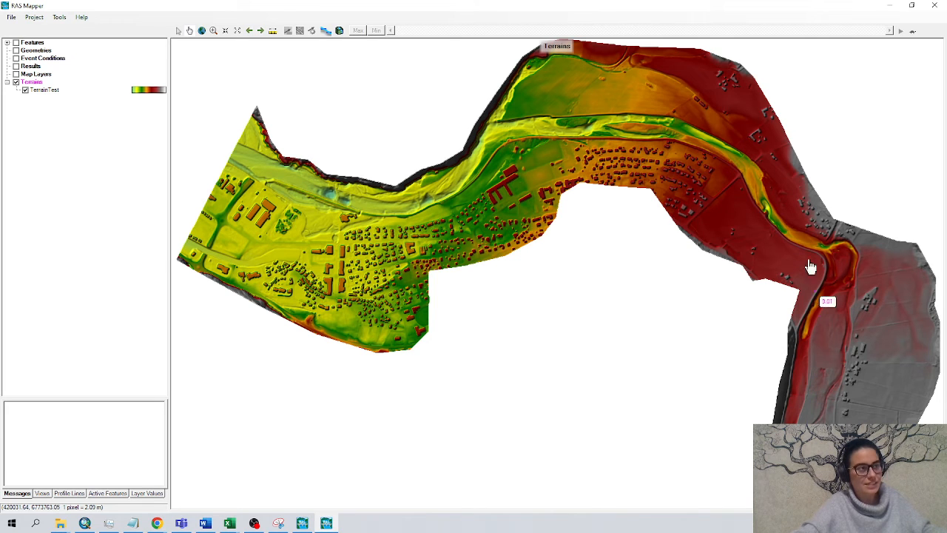
mouse_move(309, 278)
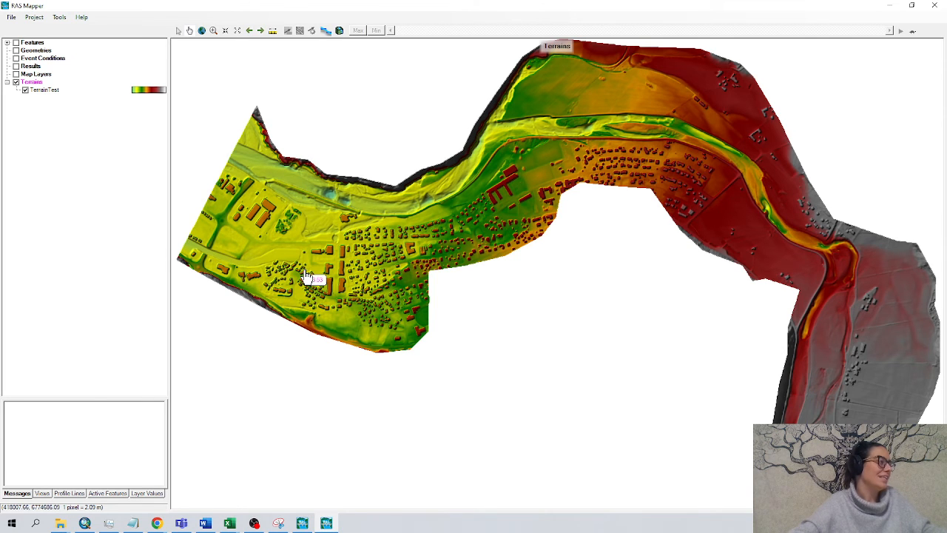
mouse_move(340, 251)
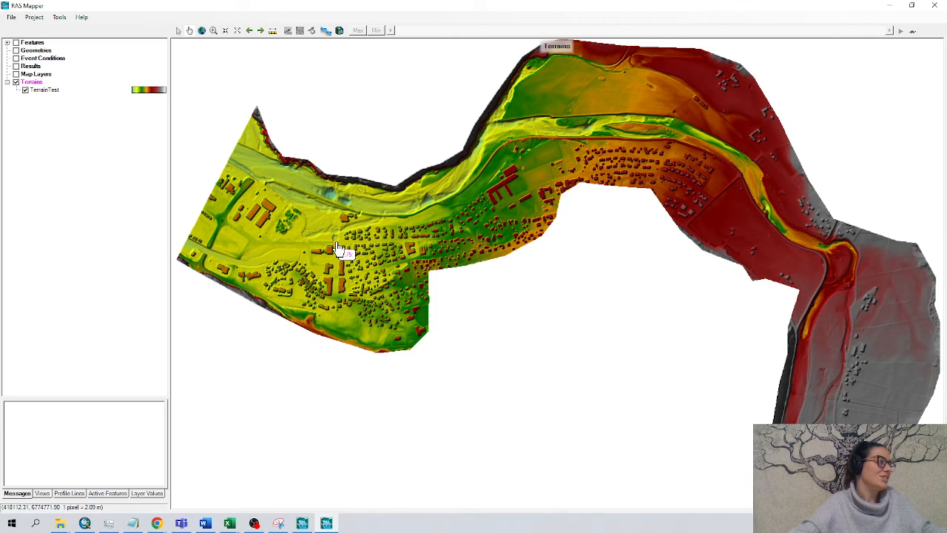
mouse_move(563, 172)
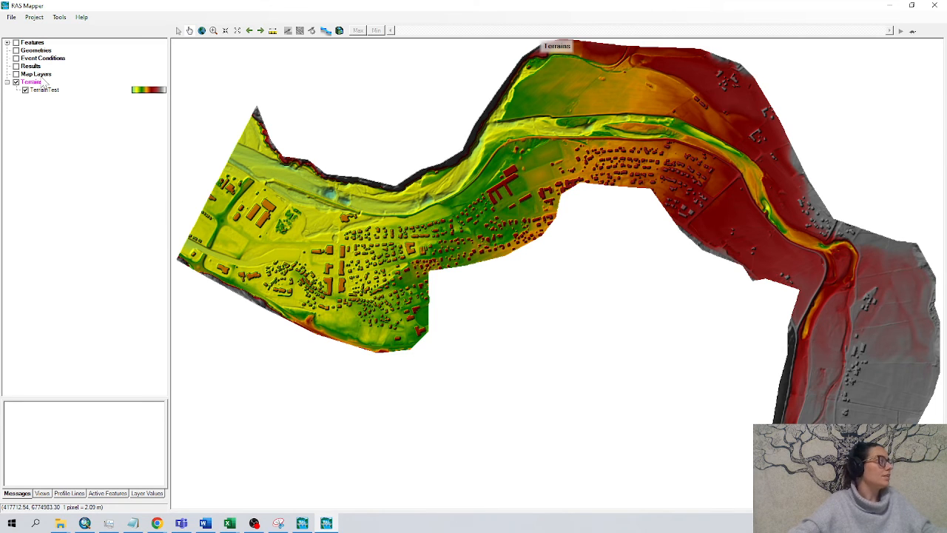
Step: Bring up the Map Layers context menu in the layer tree
right_click(36, 74)
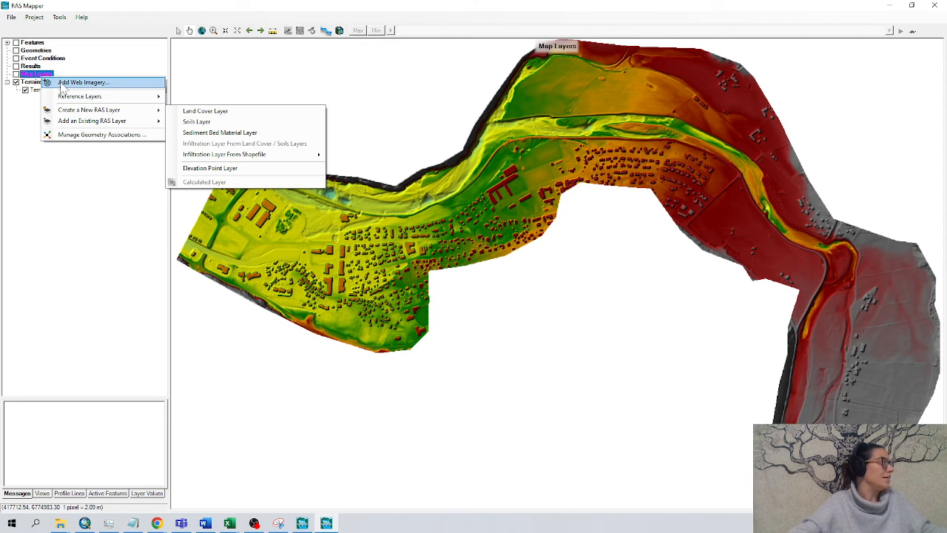
Step: Add Google Satellite web imagery and switch its display on
click(82, 82)
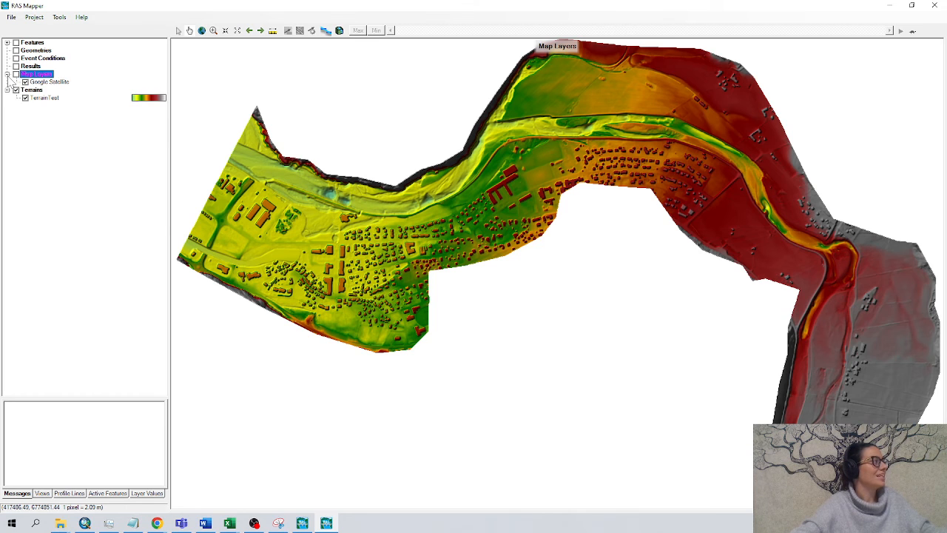
click(25, 81)
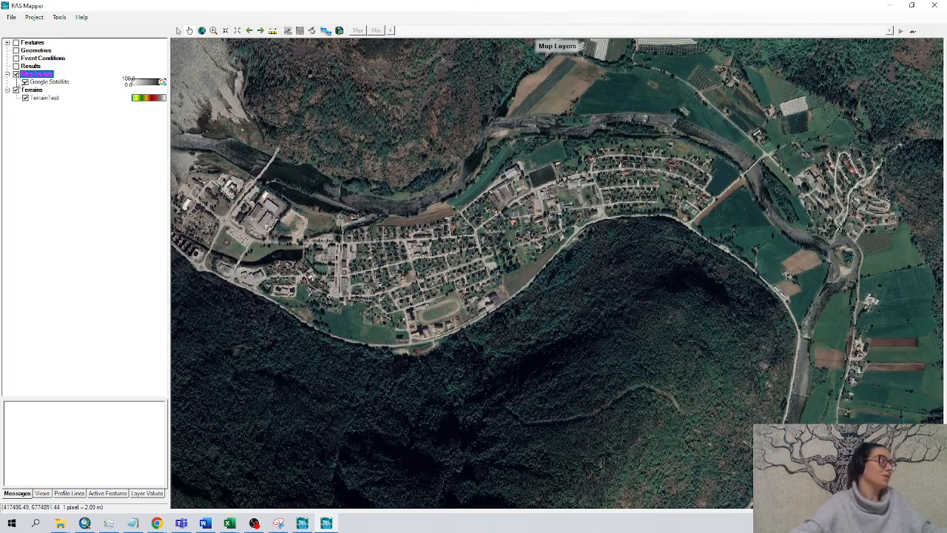
click(16, 82)
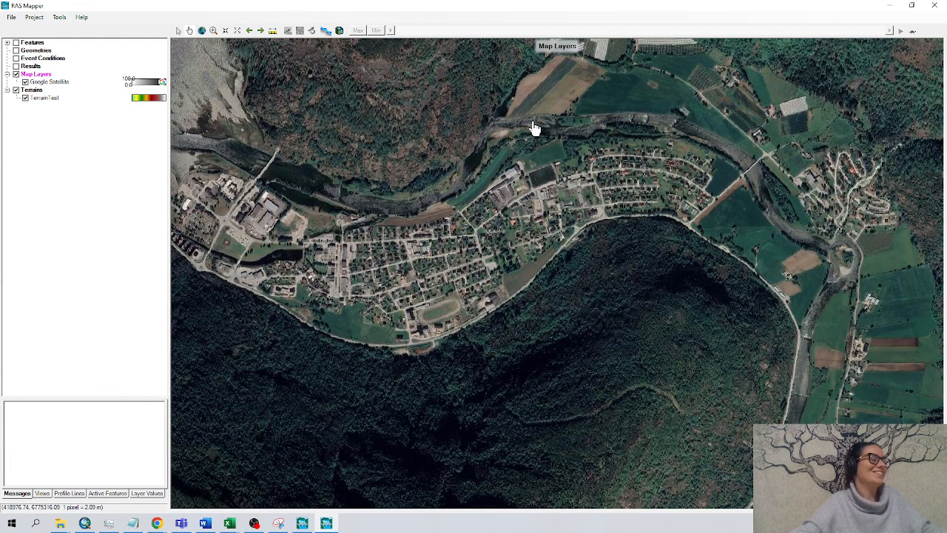
mouse_move(567, 145)
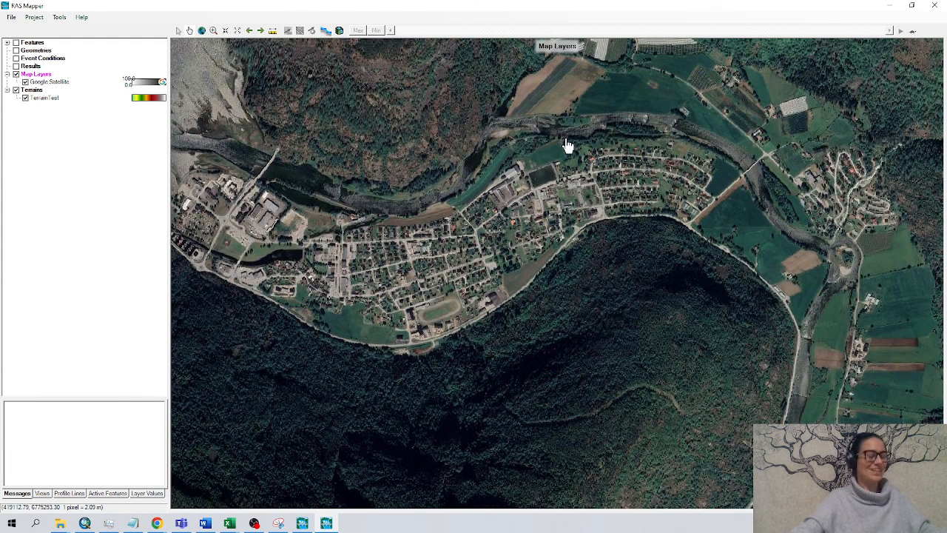